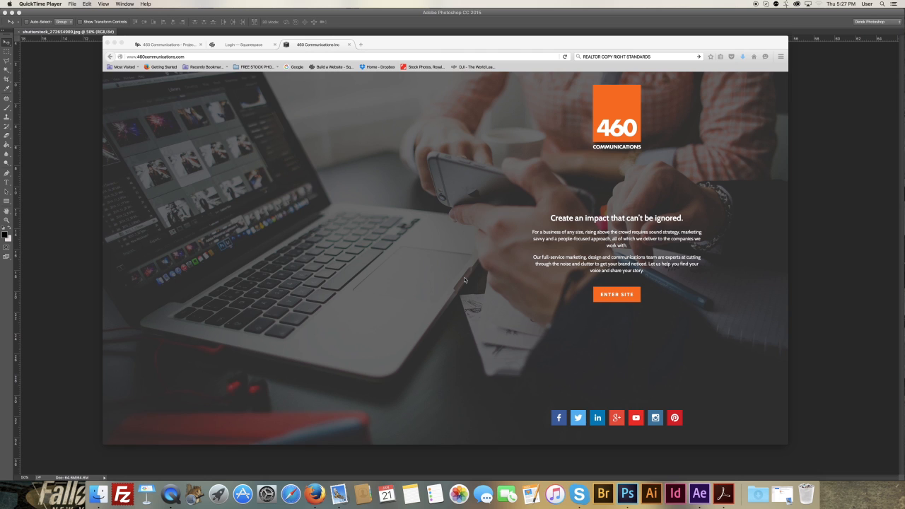
{"action": "mouse_move", "coordinate": [297, 238]}
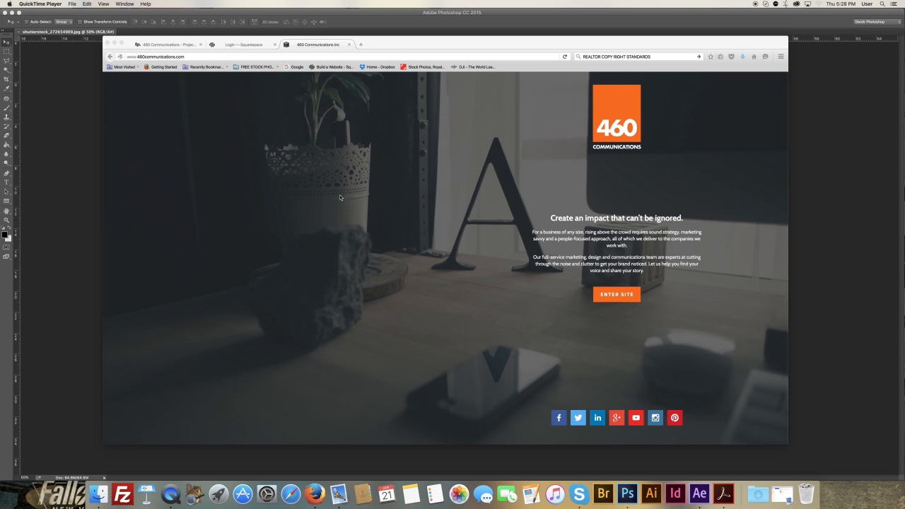
{"action": "mouse_move", "coordinate": [379, 215]}
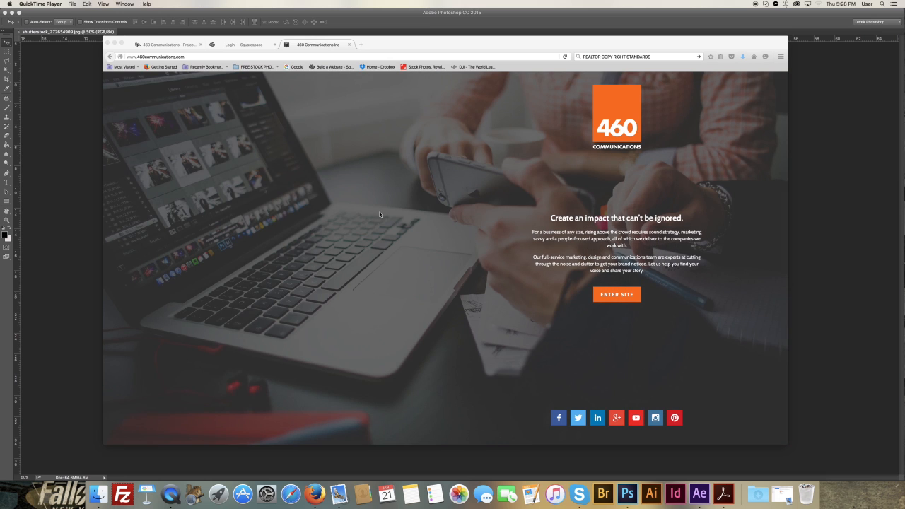
{"action": "mouse_move", "coordinate": [389, 276]}
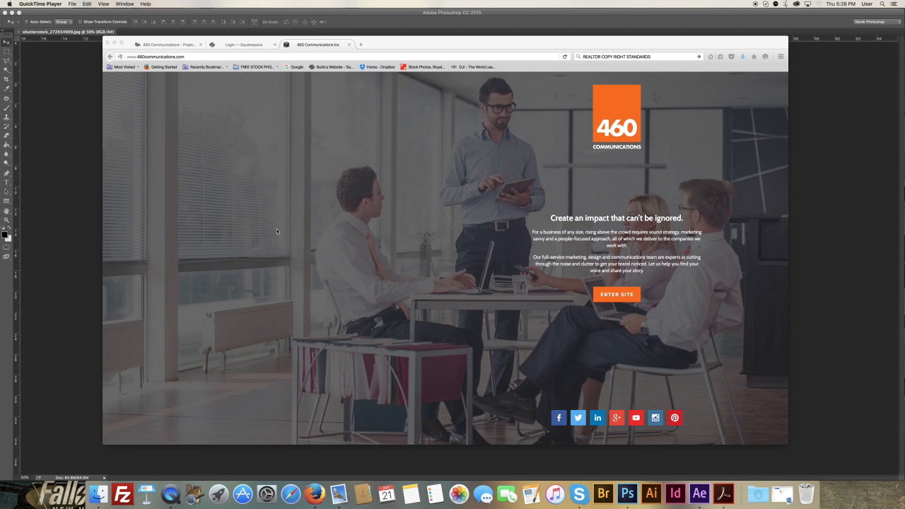
{"action": "mouse_move", "coordinate": [515, 136]}
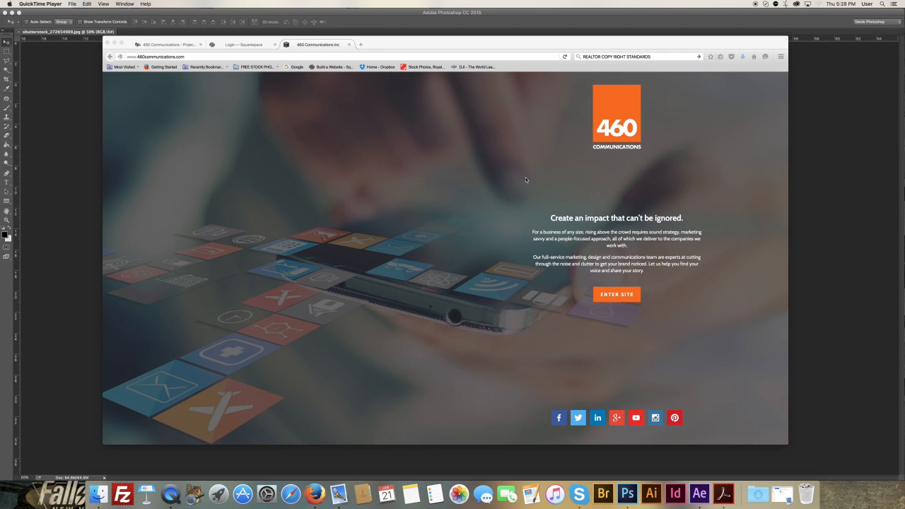
{"action": "mouse_move", "coordinate": [277, 226]}
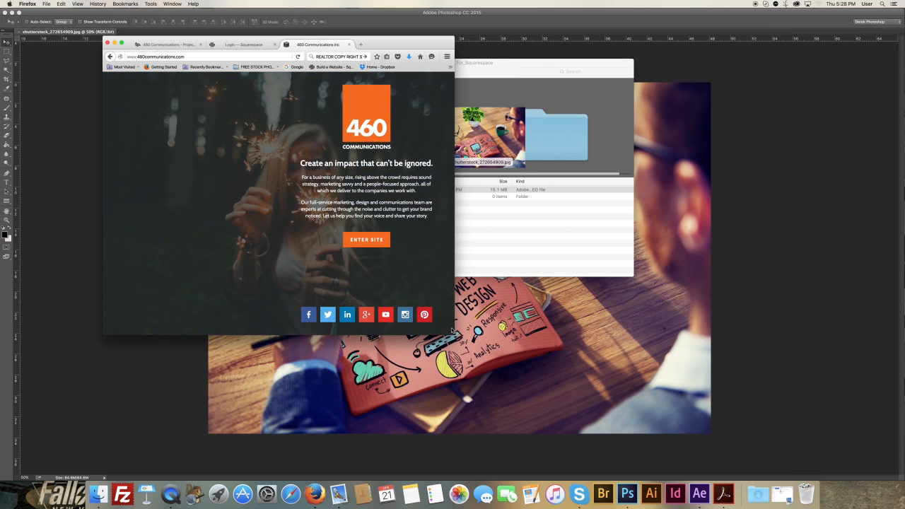
{"action": "mouse_move", "coordinate": [213, 220]}
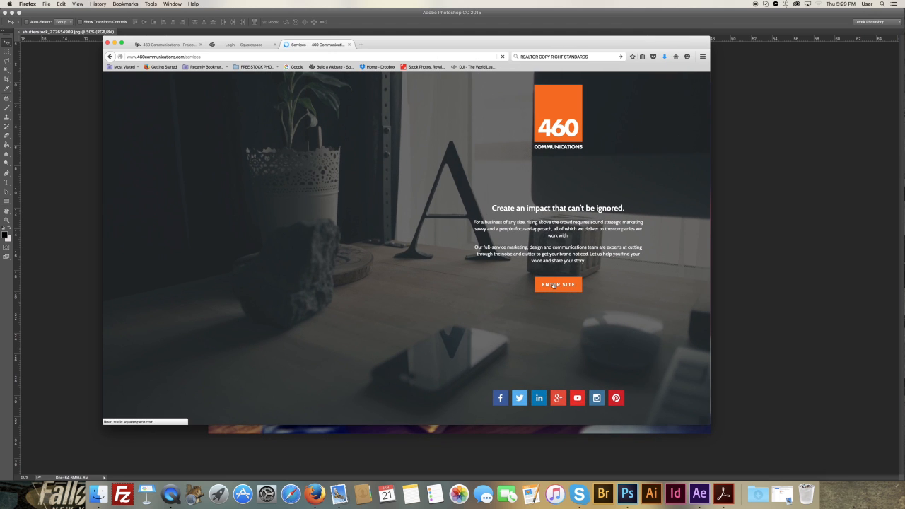
Go to the agency's Services page and its Digital & Social Media service
{"action": "left_click", "coordinate": [557, 284]}
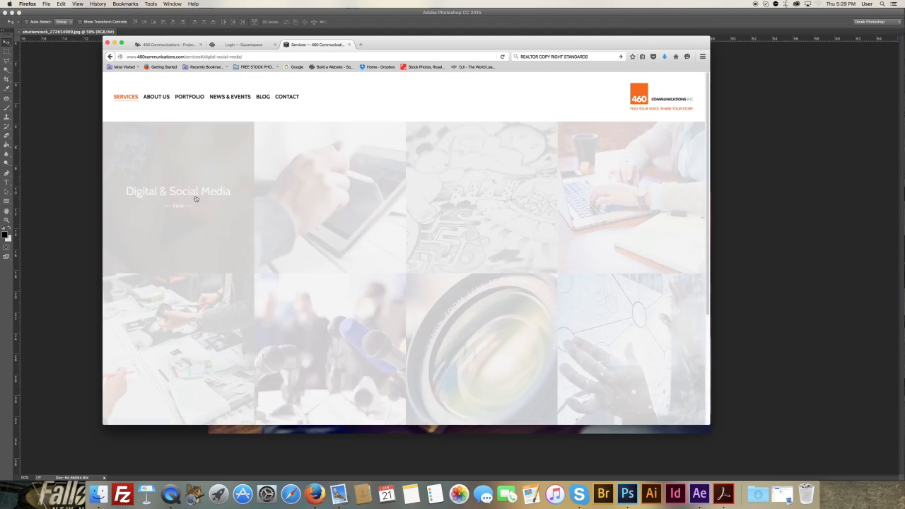
{"action": "left_click", "coordinate": [178, 191]}
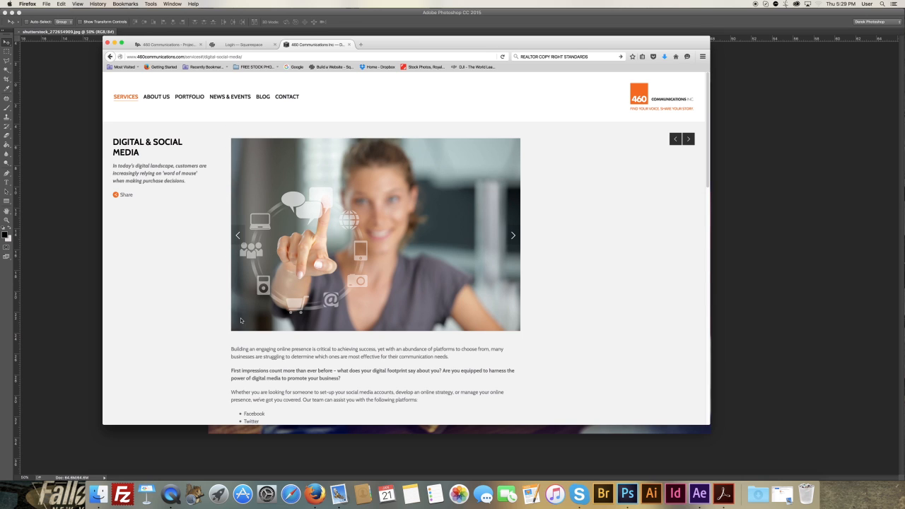
{"action": "mouse_move", "coordinate": [362, 235]}
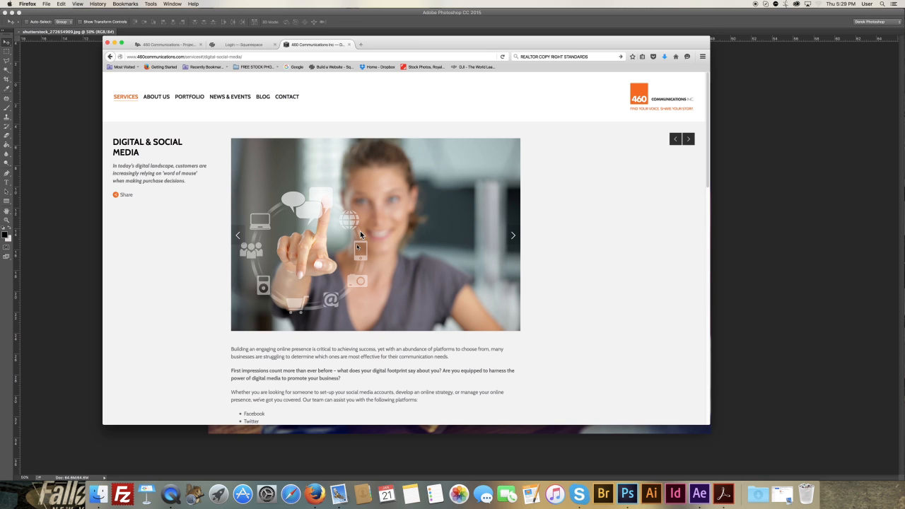
{"action": "mouse_move", "coordinate": [491, 260]}
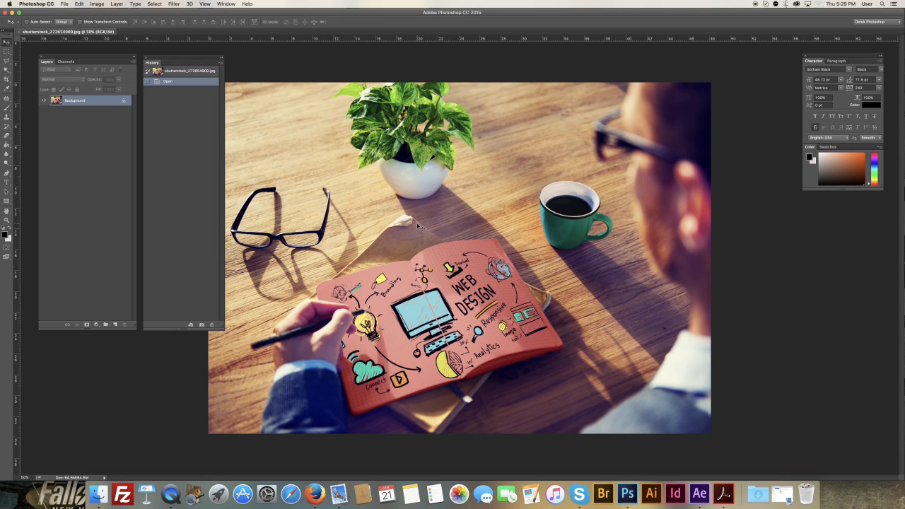
{"action": "mouse_move", "coordinate": [393, 209]}
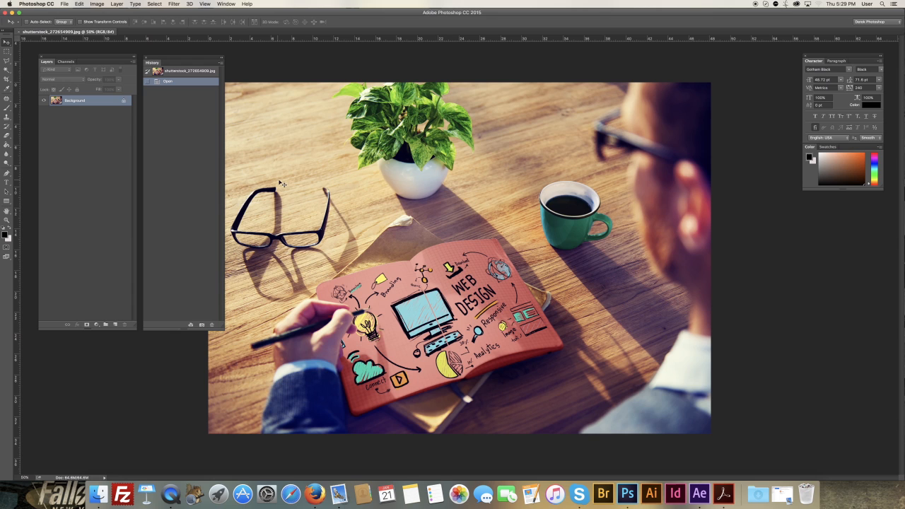
{"action": "mouse_move", "coordinate": [336, 150]}
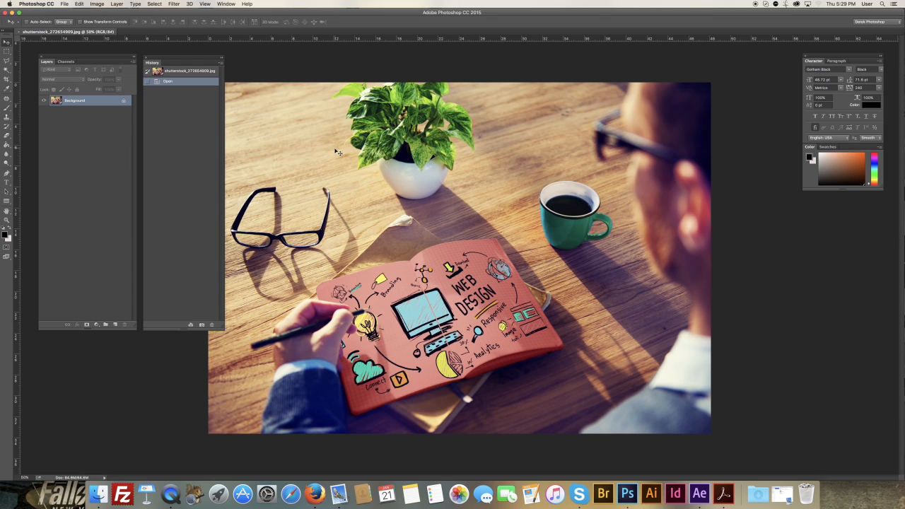
Bring up Image Size for the desk-and-notebook stock photo
{"action": "left_click", "coordinate": [99, 3]}
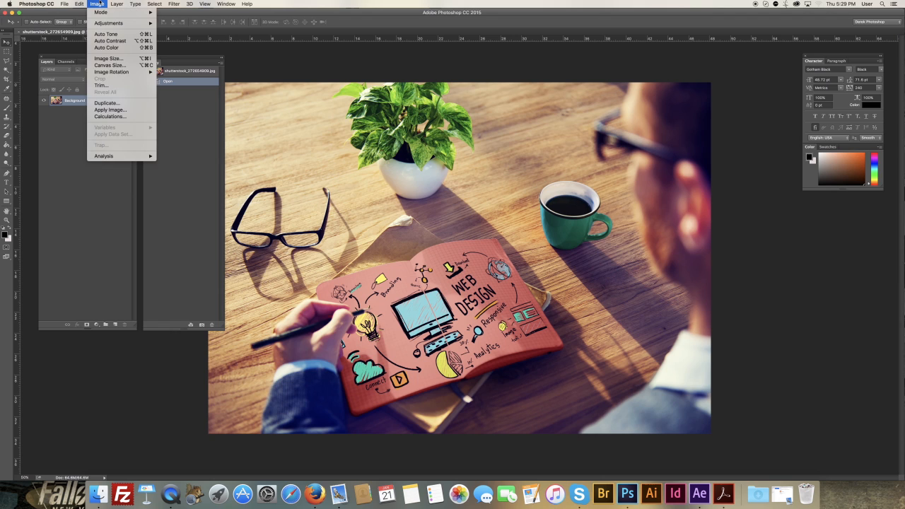
{"action": "left_click", "coordinate": [104, 58]}
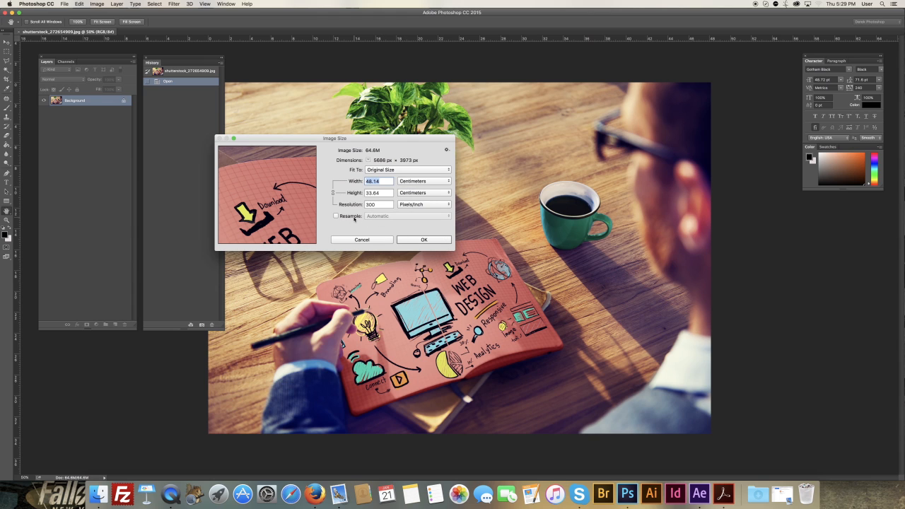
Resample the photo to 72 pixels/inch and 1500 px wide, measured in pixels, and apply it
{"action": "left_click", "coordinate": [374, 203]}
{"action": "type", "text": "72"}
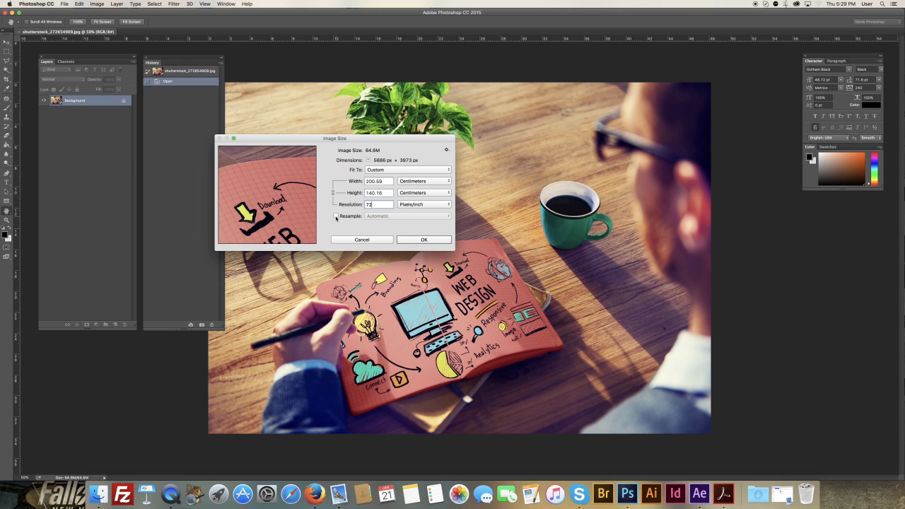
{"action": "left_click", "coordinate": [337, 215]}
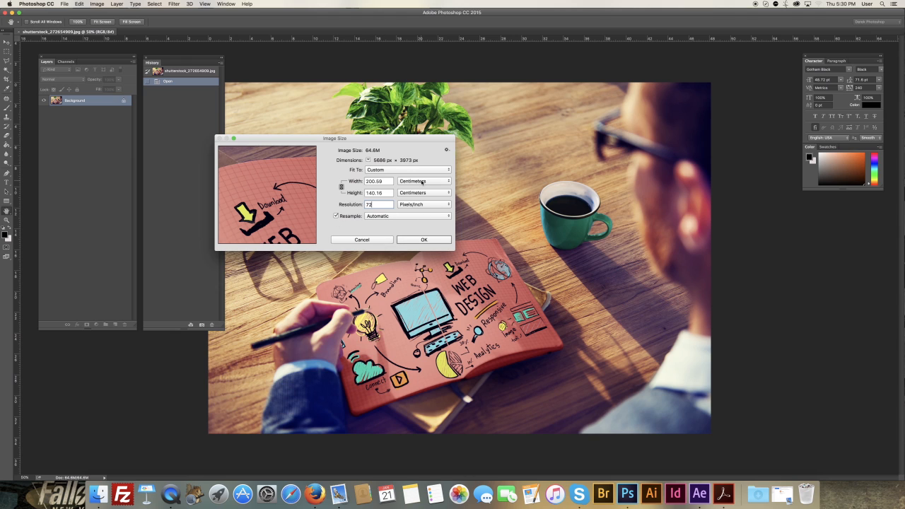
{"action": "left_click", "coordinate": [421, 181]}
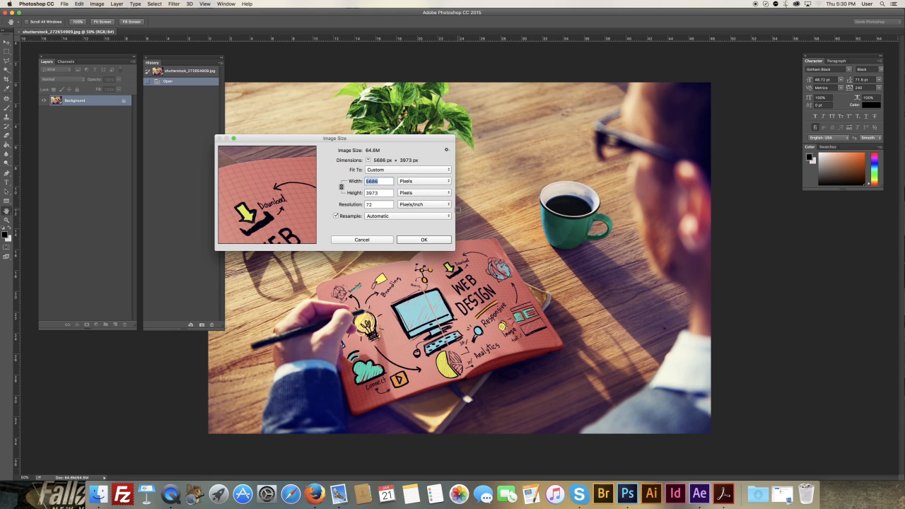
{"action": "type", "text": "25"}
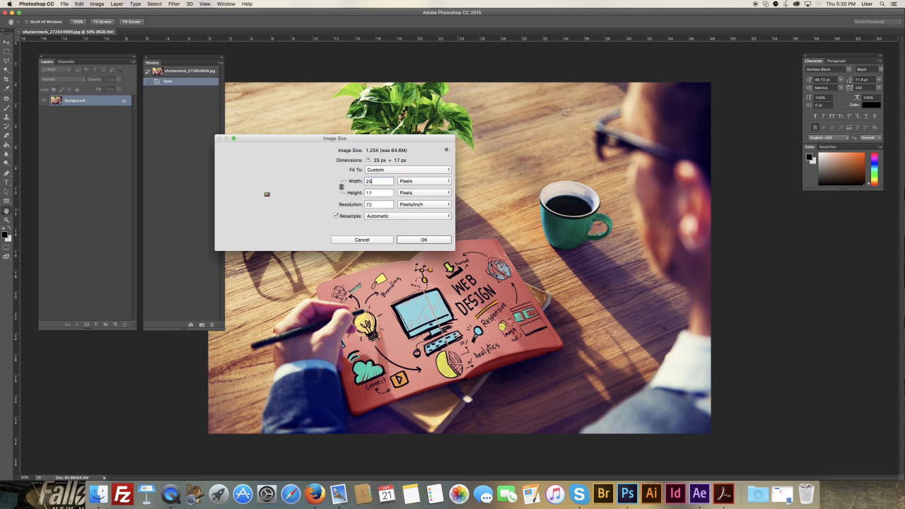
{"action": "type", "text": "1"}
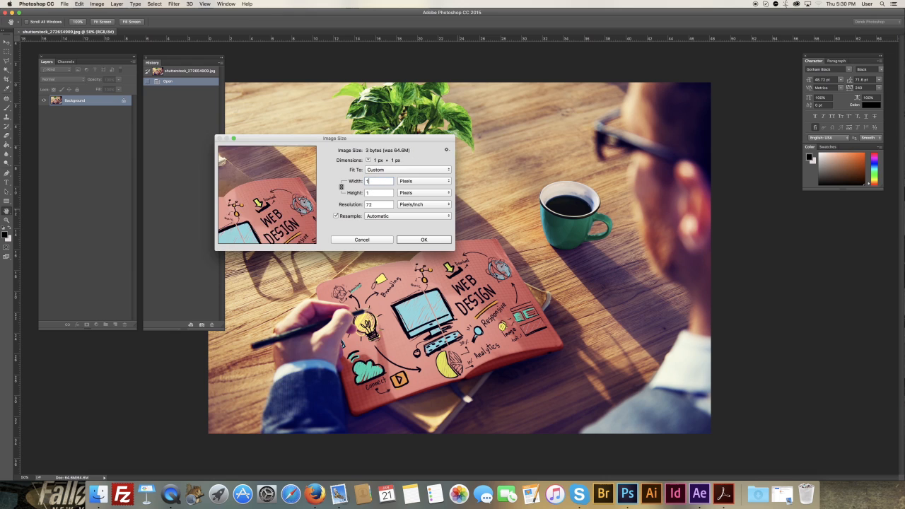
{"action": "type", "text": "1500"}
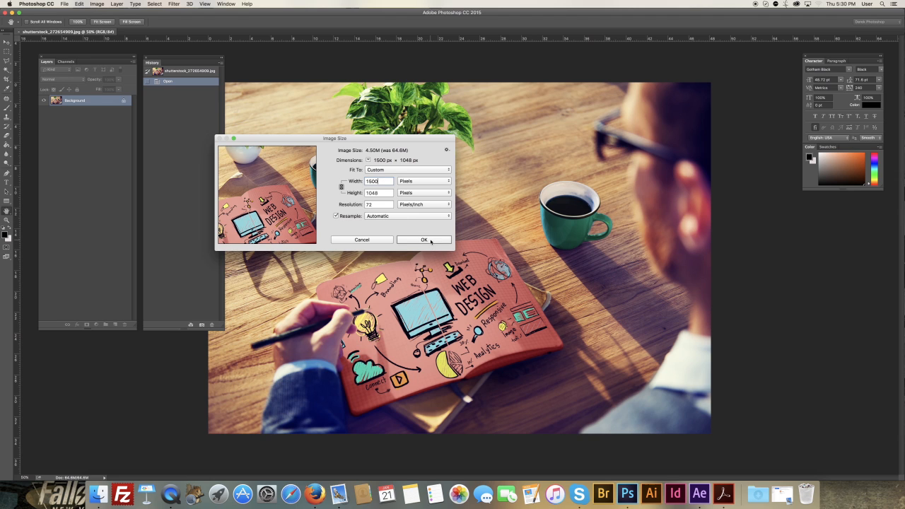
{"action": "left_click", "coordinate": [423, 239]}
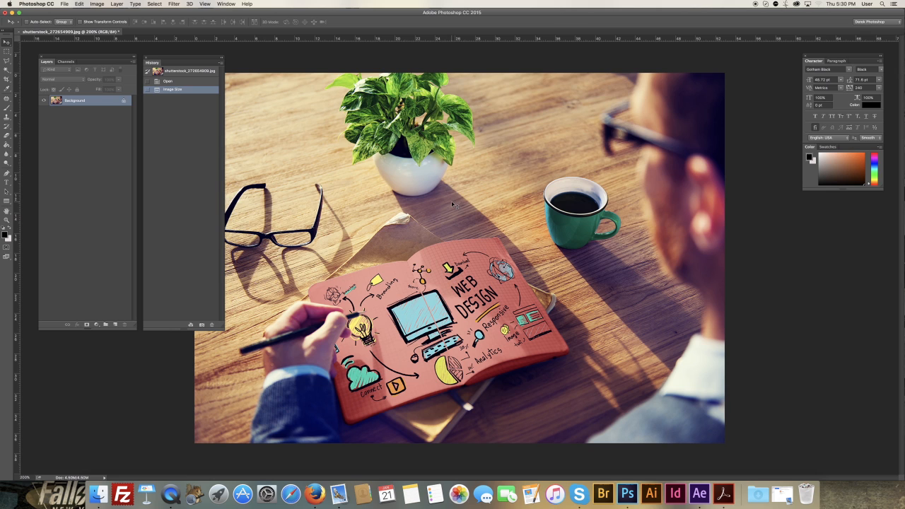
Save As a JPEG into the web resolution folder
{"action": "left_click", "coordinate": [62, 3]}
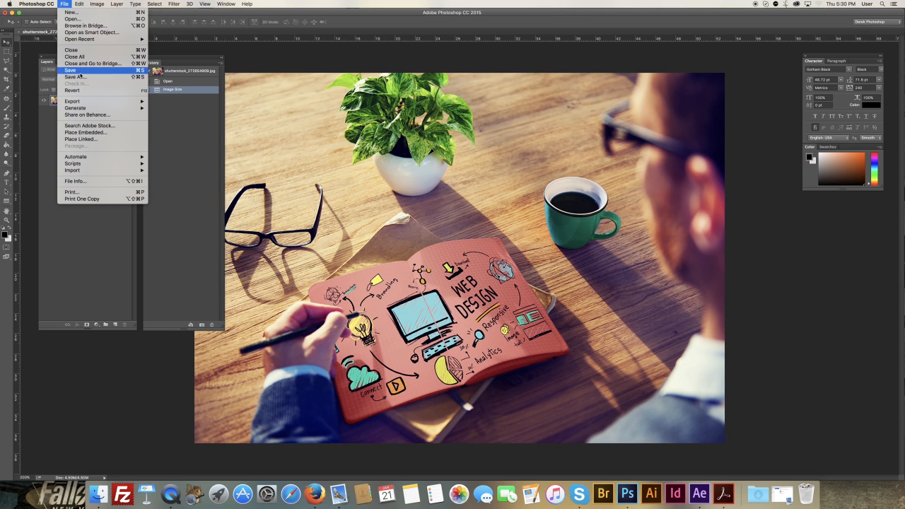
{"action": "left_click", "coordinate": [70, 80]}
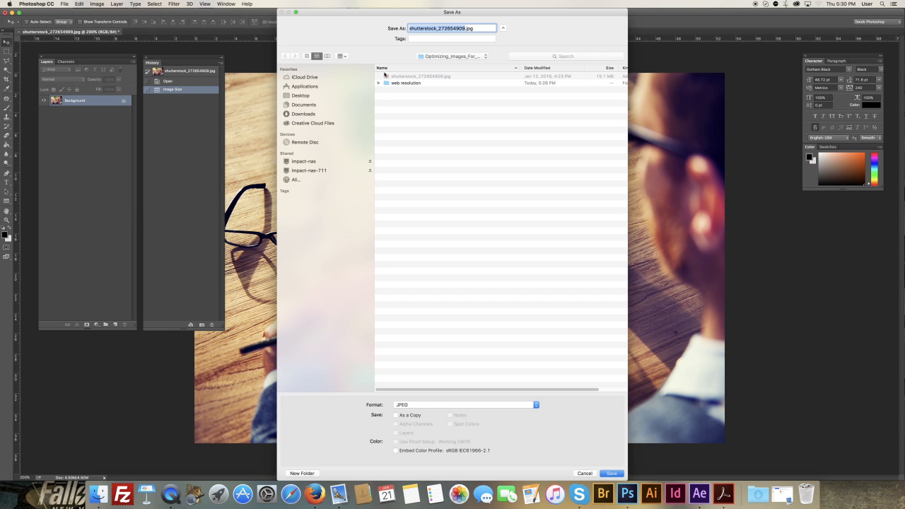
{"action": "mouse_move", "coordinate": [504, 93]}
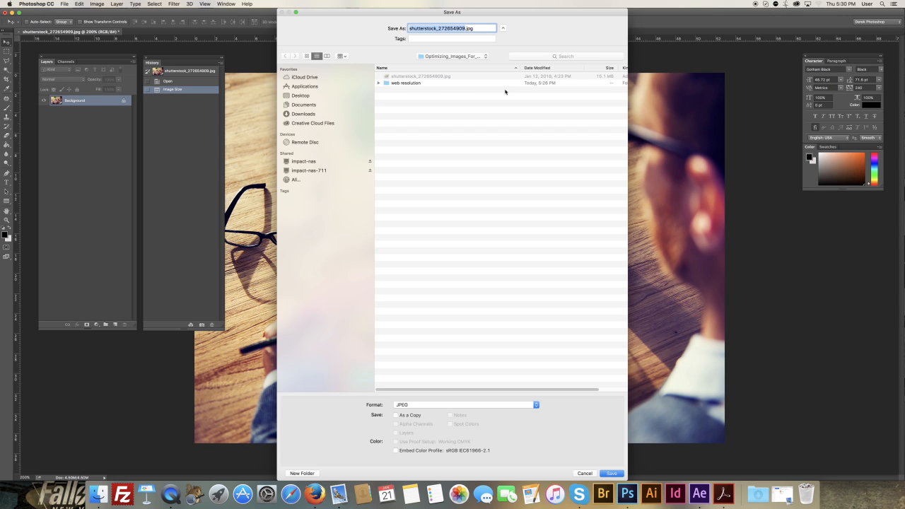
{"action": "mouse_move", "coordinate": [509, 78]}
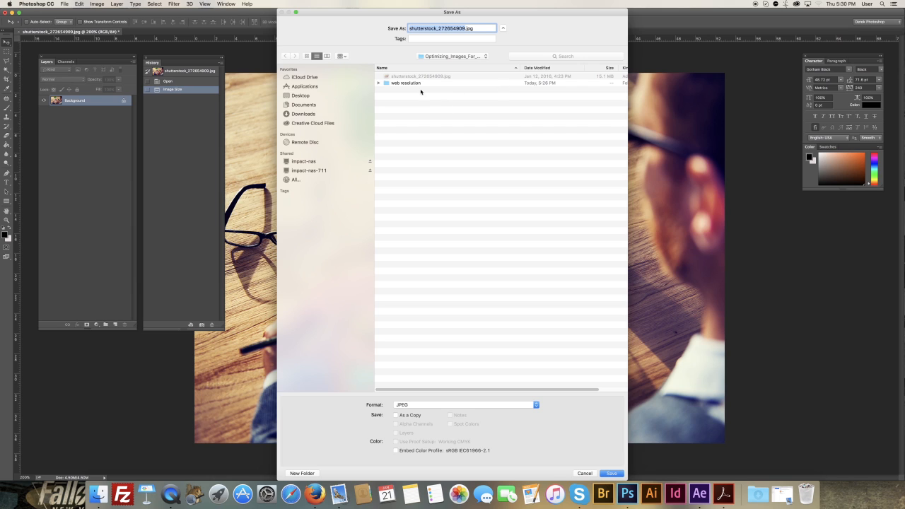
{"action": "mouse_move", "coordinate": [404, 82]}
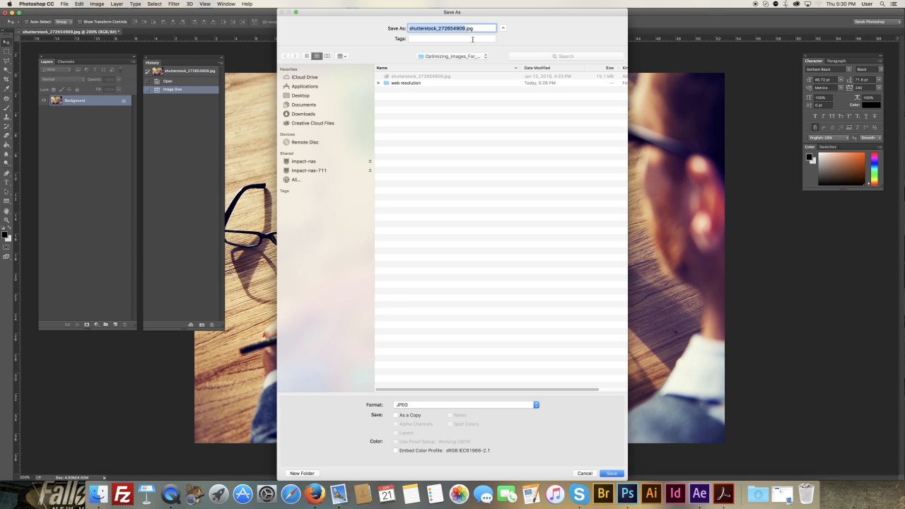
{"action": "double_click", "coordinate": [406, 82]}
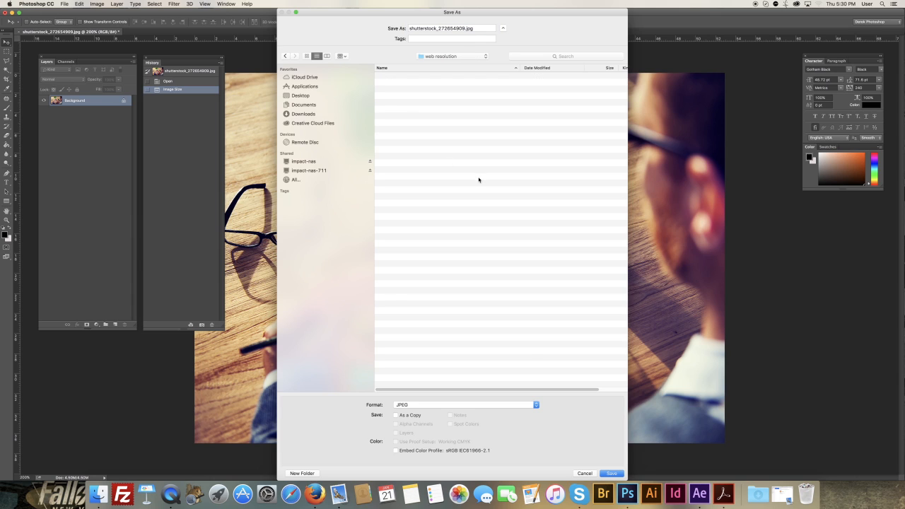
{"action": "left_click", "coordinate": [611, 472]}
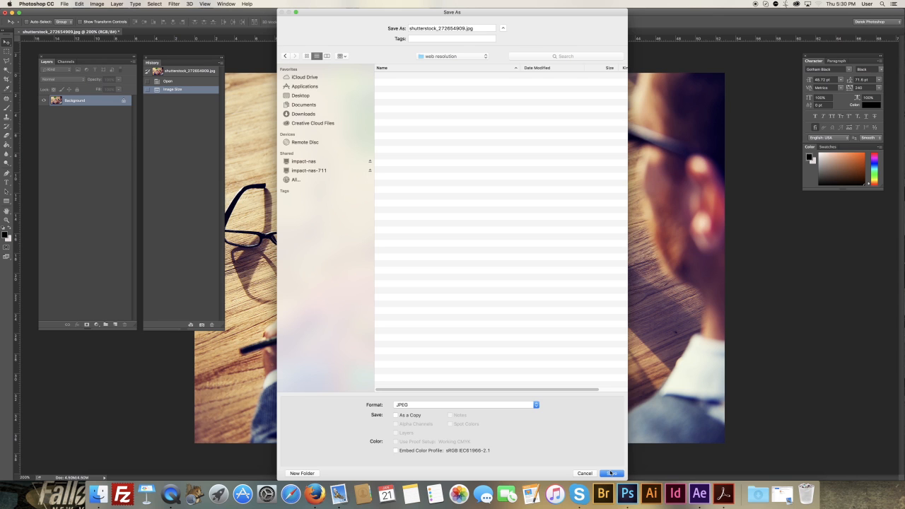
{"action": "left_click", "coordinate": [611, 472]}
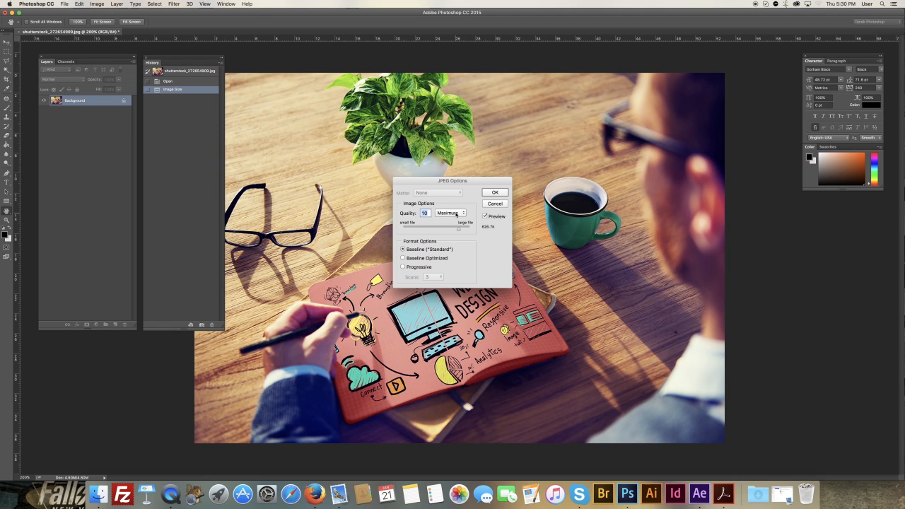
{"action": "mouse_move", "coordinate": [491, 238]}
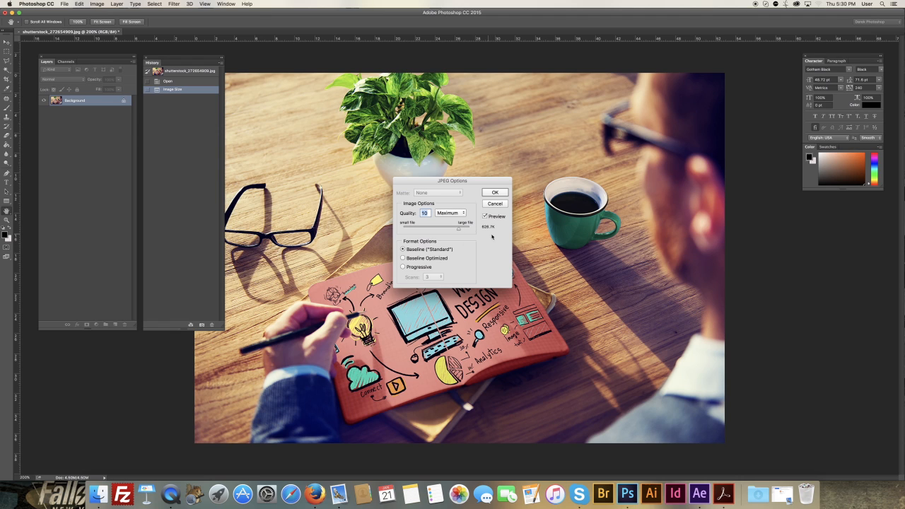
{"action": "mouse_move", "coordinate": [493, 232]}
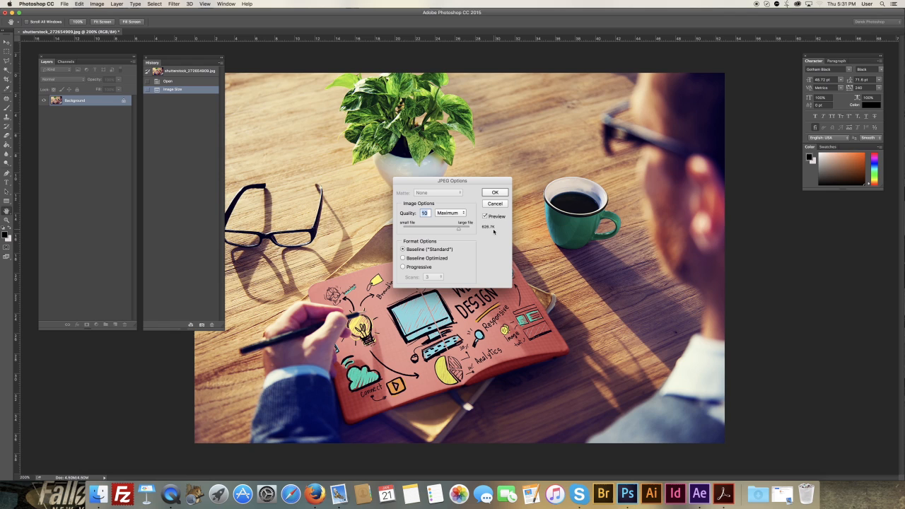
{"action": "mouse_move", "coordinate": [478, 226]}
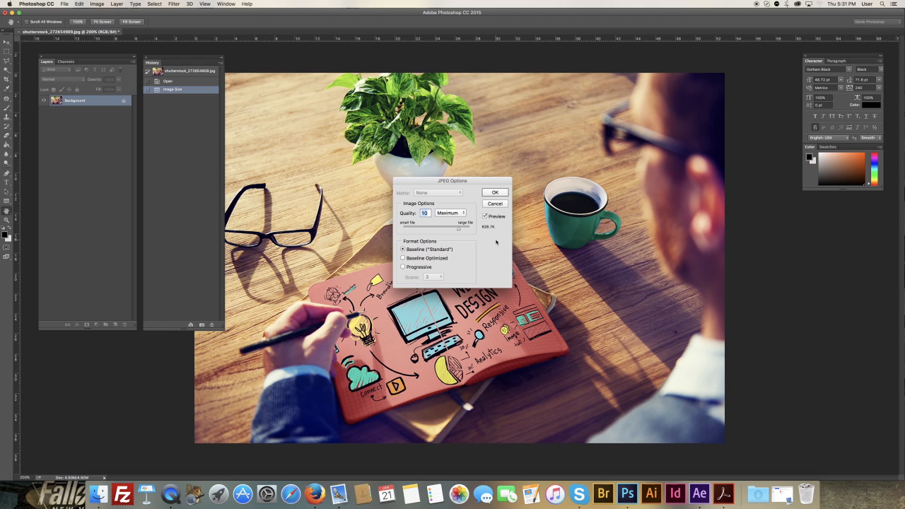
{"action": "mouse_move", "coordinate": [502, 242]}
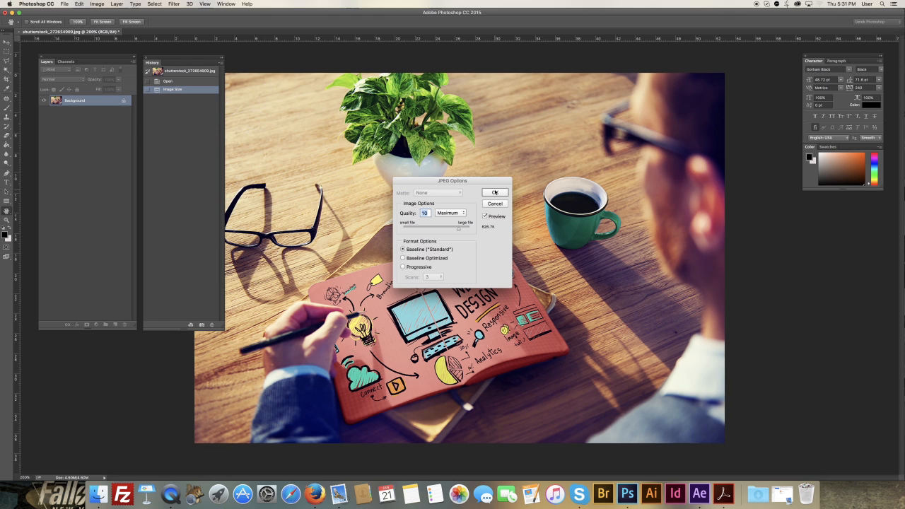
Confirm JPEG Options at quality 10 Maximum with Baseline (Standard) format
{"action": "left_click", "coordinate": [492, 192]}
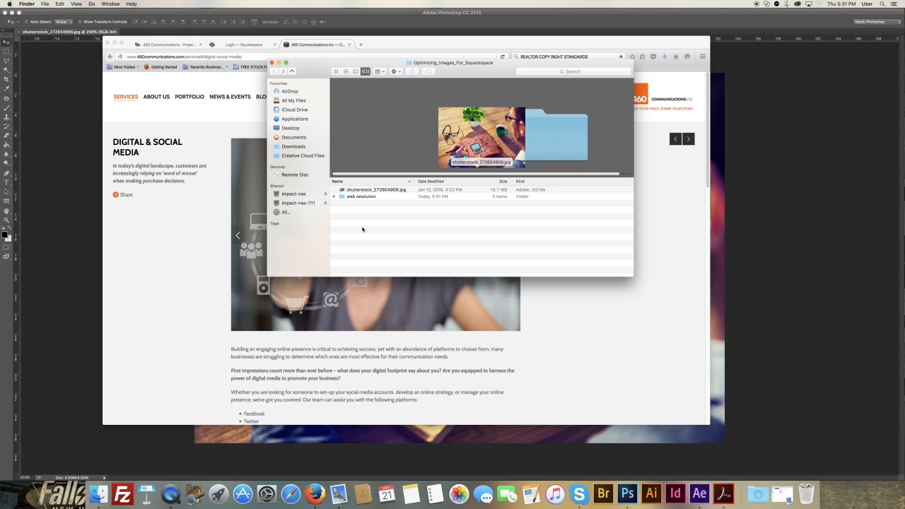
Show the newly saved stock photo JPEG inside the web resolution folder
{"action": "left_click", "coordinate": [376, 190]}
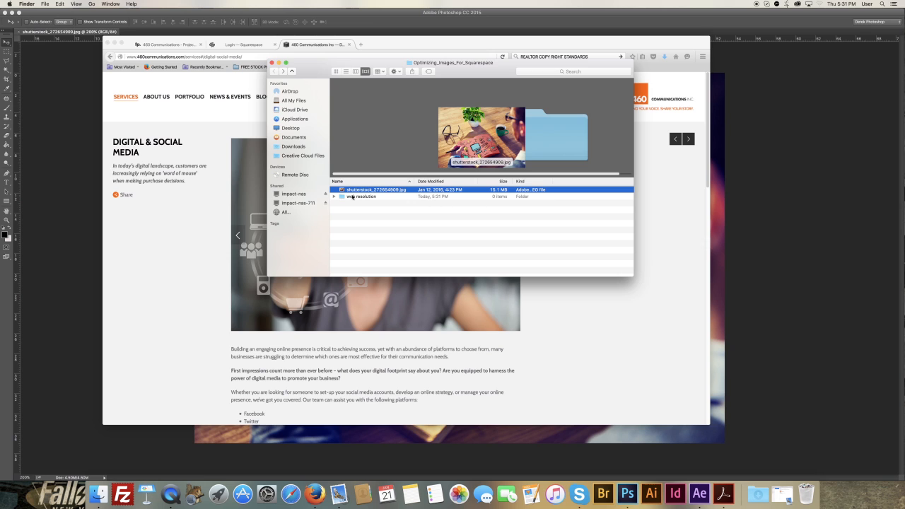
{"action": "double_click", "coordinate": [362, 197]}
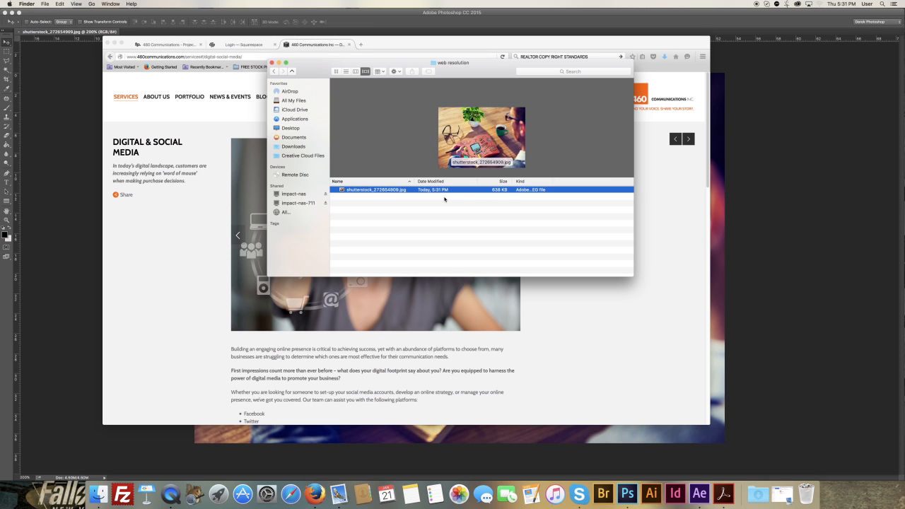